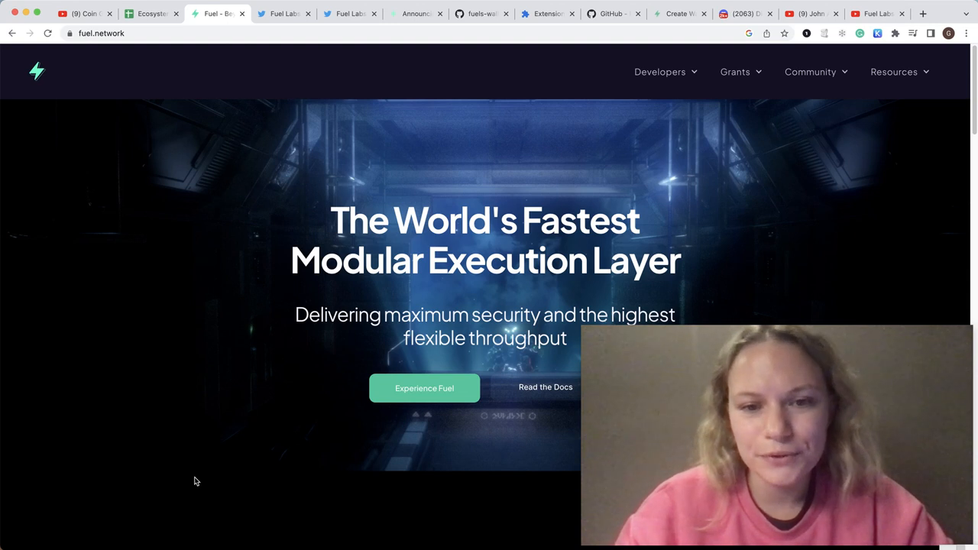
mouse_move(299, 300)
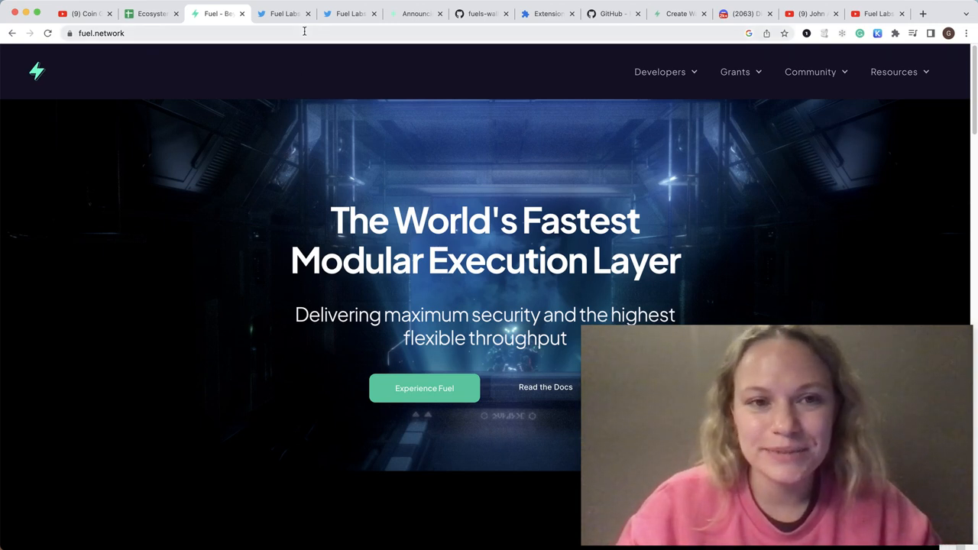
mouse_move(450, 65)
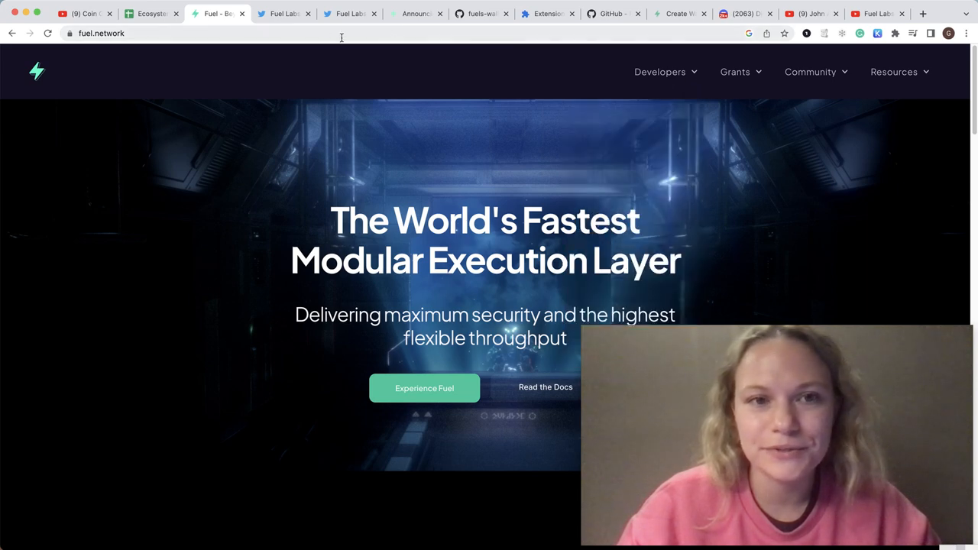
- Look over the Fuel Labs Twitter profile and the Fuel community Discord
click(284, 14)
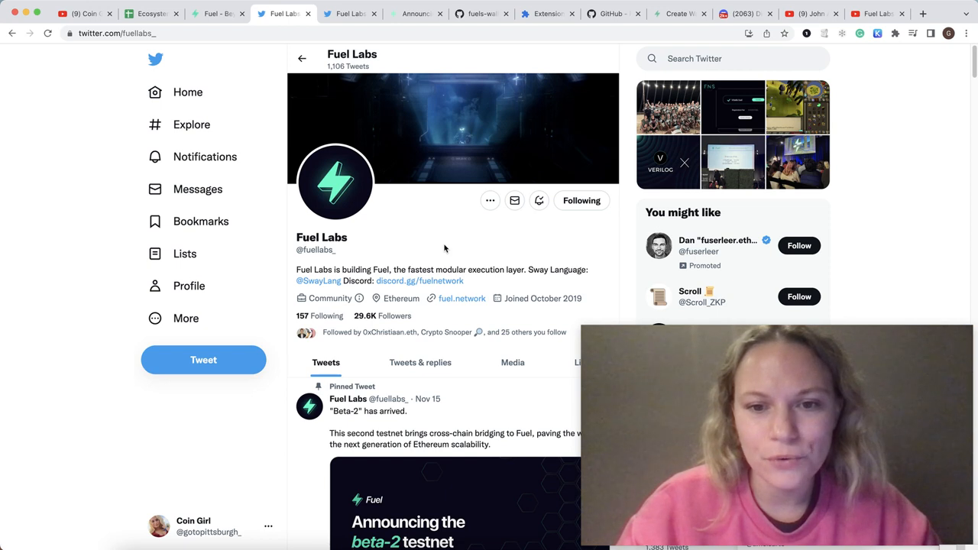
mouse_move(554, 285)
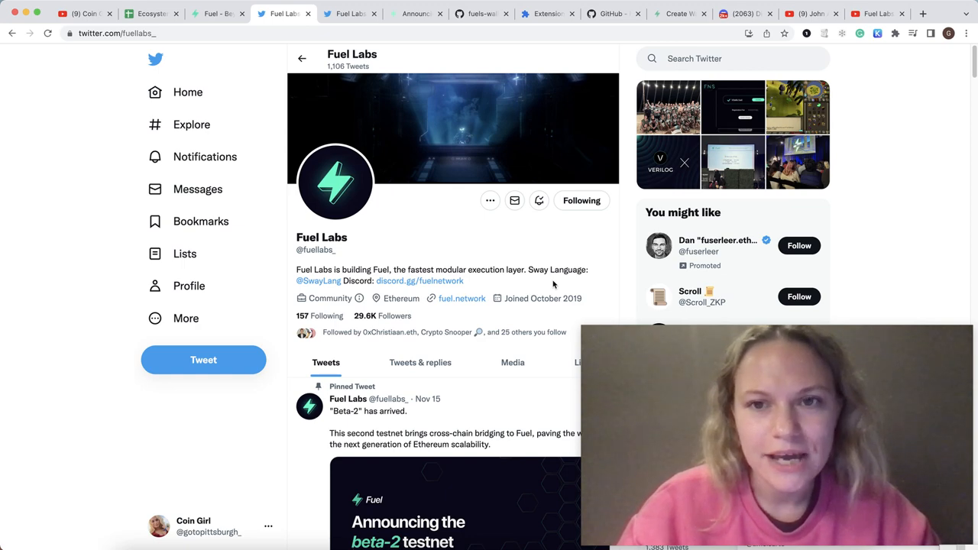
mouse_move(549, 257)
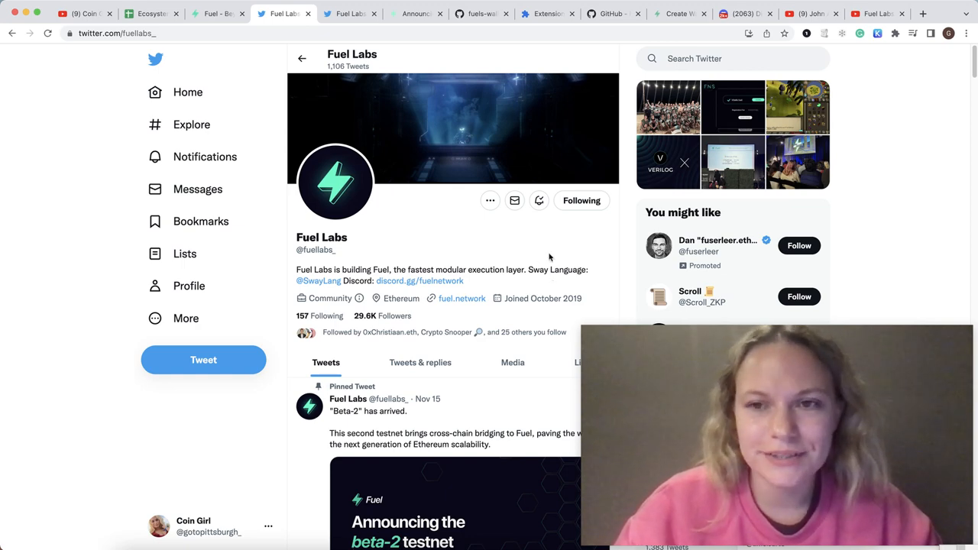
click(740, 14)
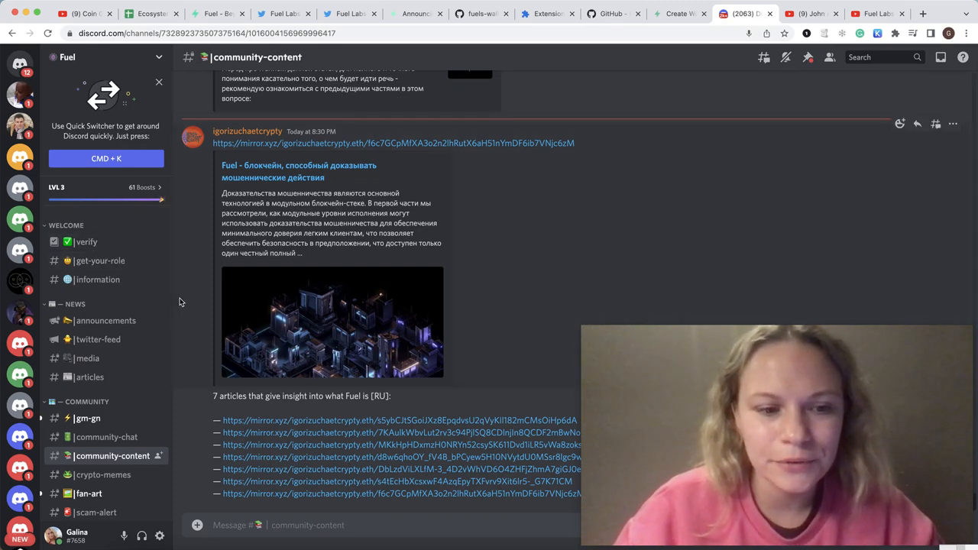
scroll(down, 3)
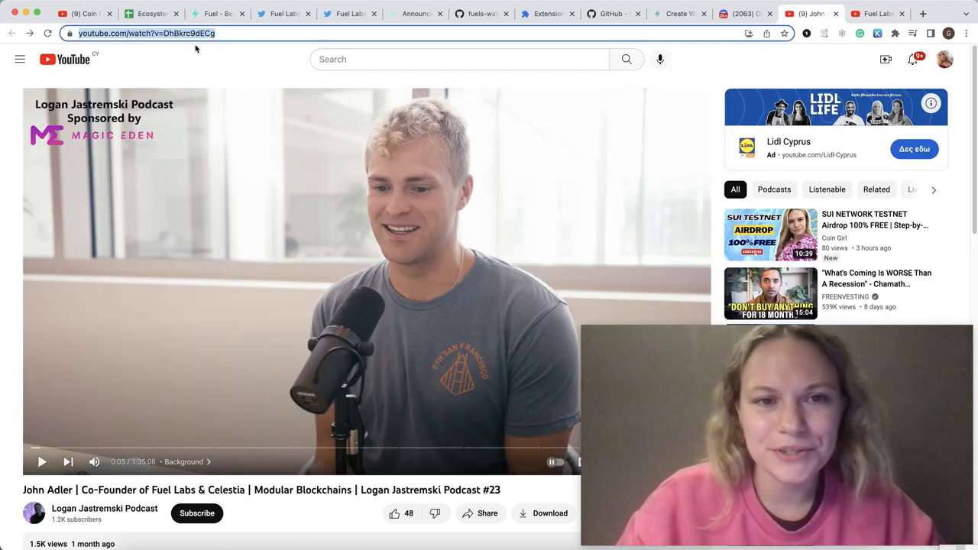
- Return to Fuel Labs' Twitter and scroll the beta-2 thread to the key features tweet
click(284, 14)
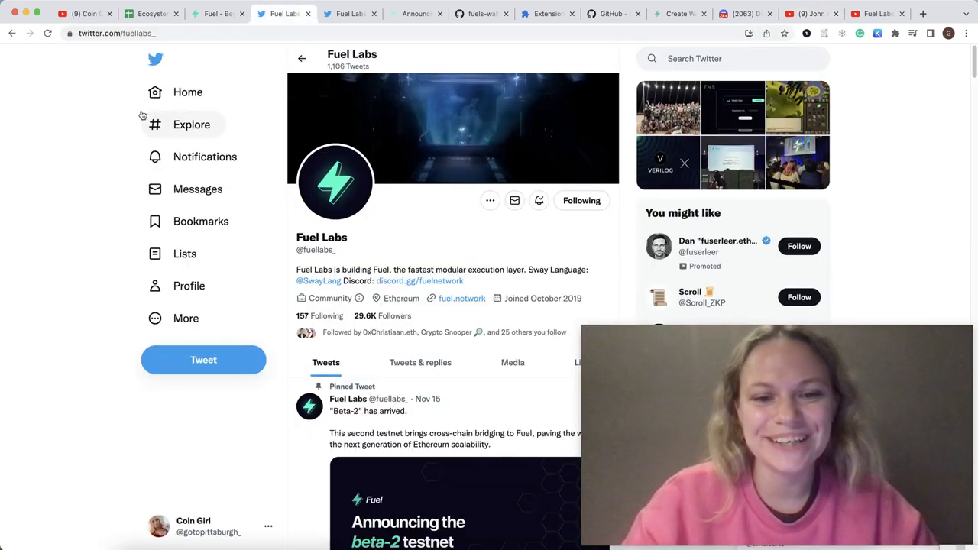
mouse_move(219, 16)
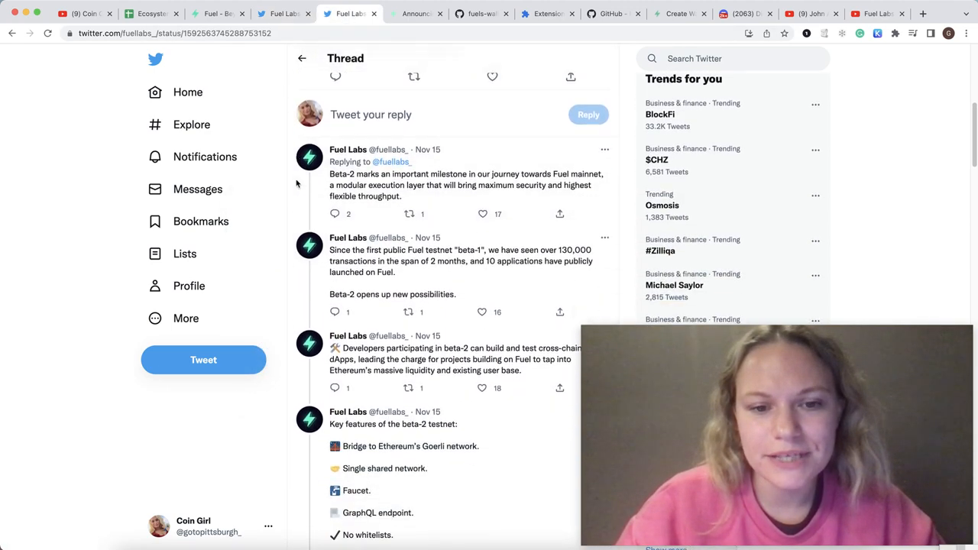
scroll(down, 3)
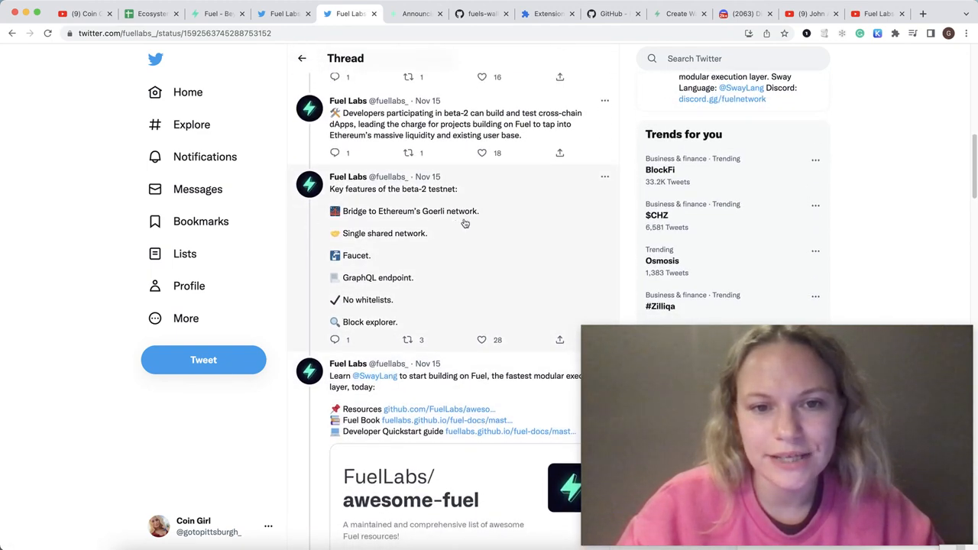
scroll(down, 3)
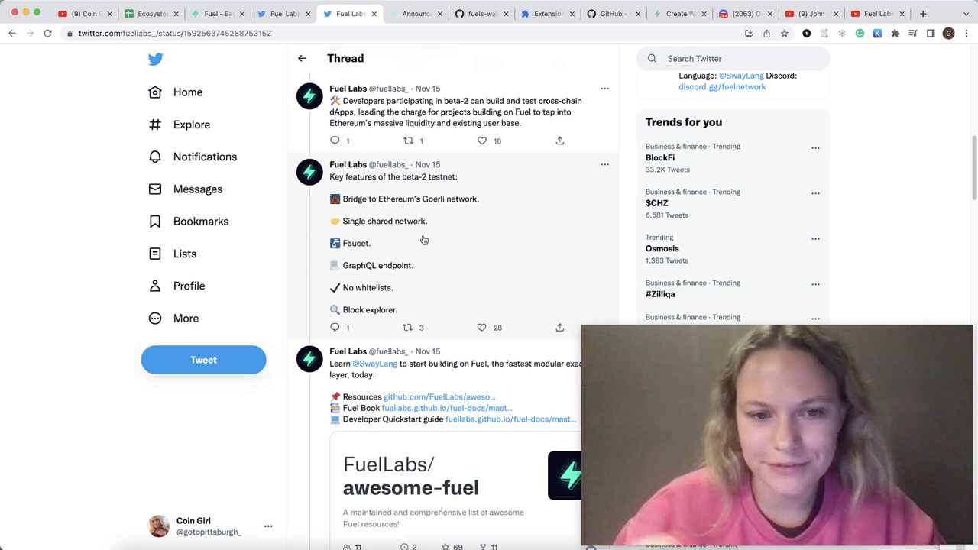
scroll(down, 3)
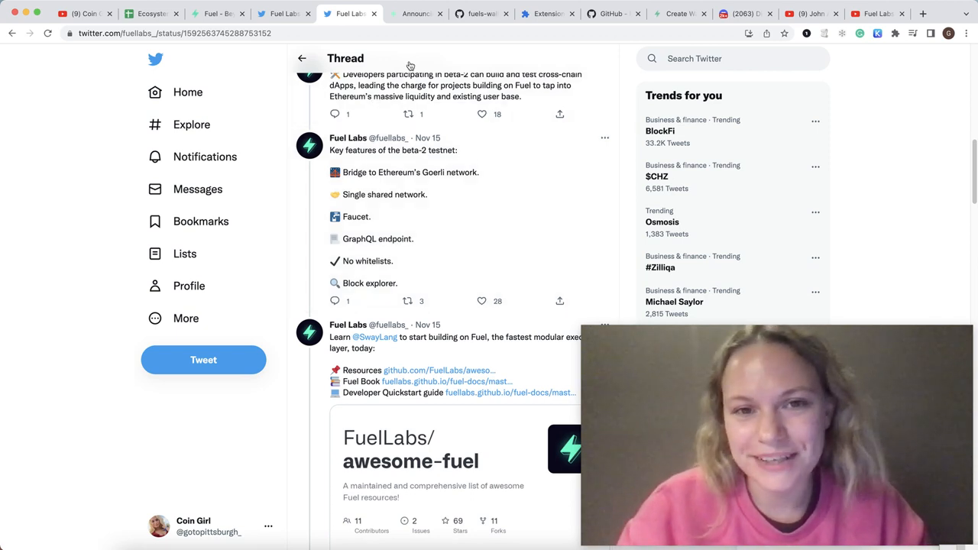
mouse_move(428, 137)
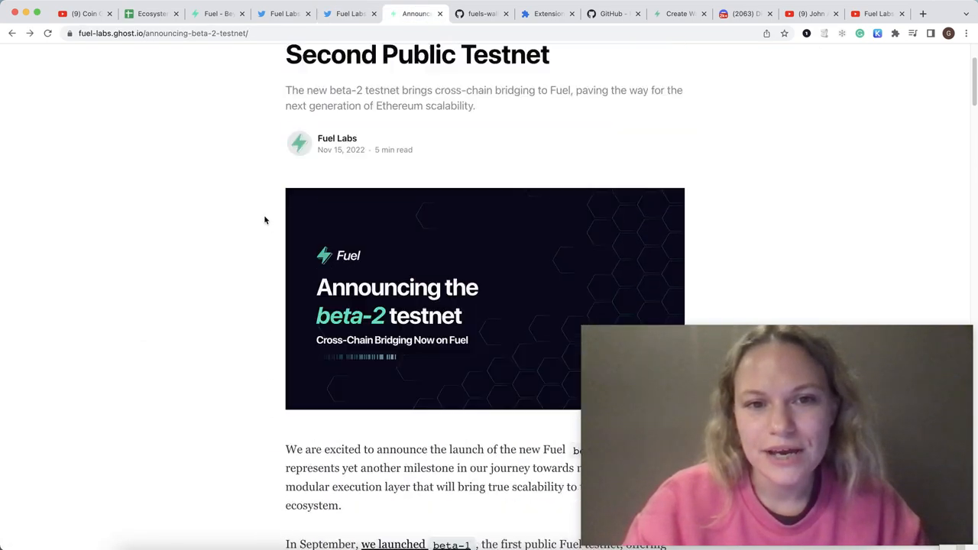
- Scroll the beta-2 blog post down to its For Developers section on faucet and wallet
scroll(down, 3)
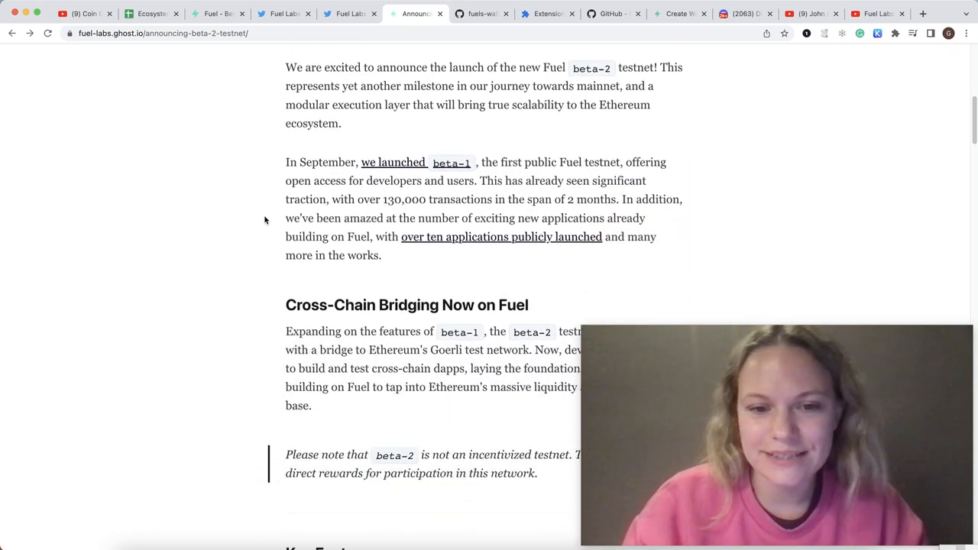
scroll(down, 3)
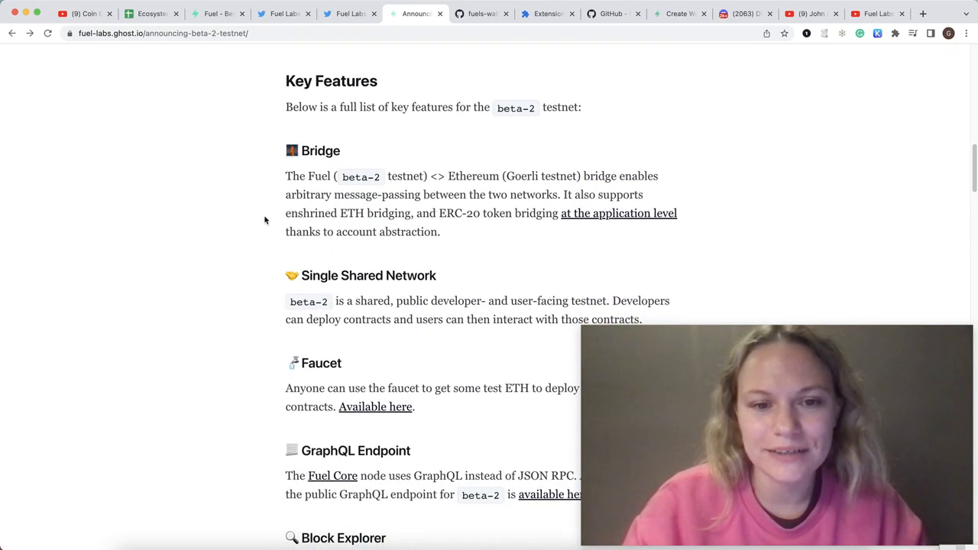
scroll(down, 3)
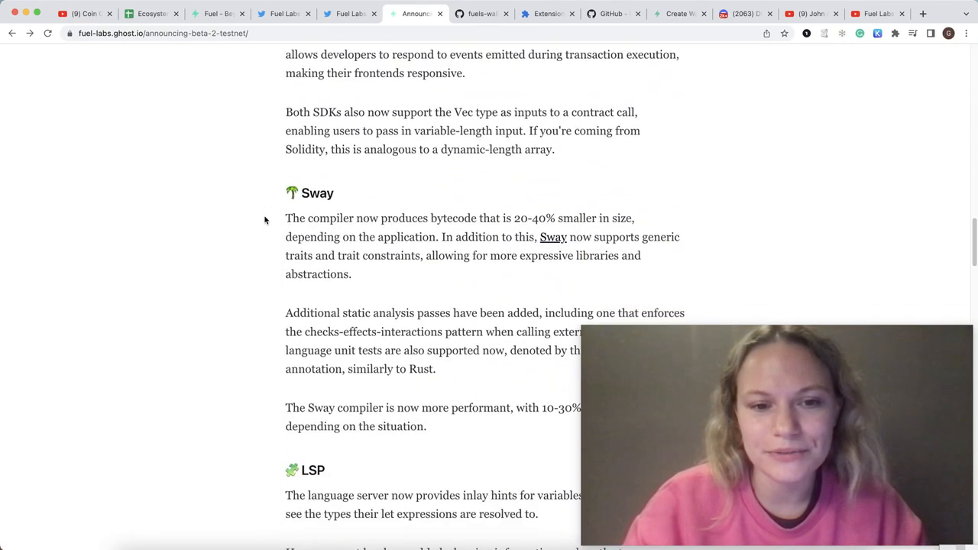
scroll(down, 3)
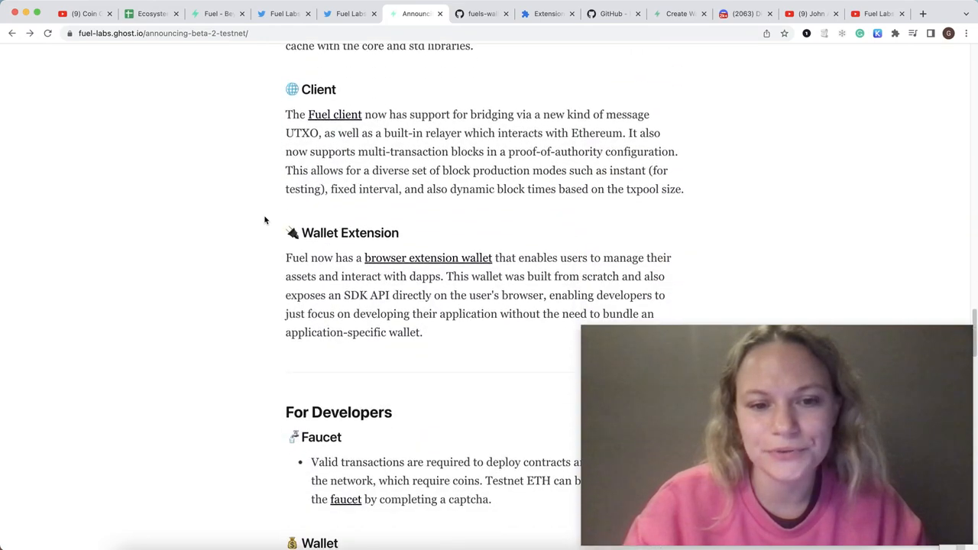
scroll(down, 3)
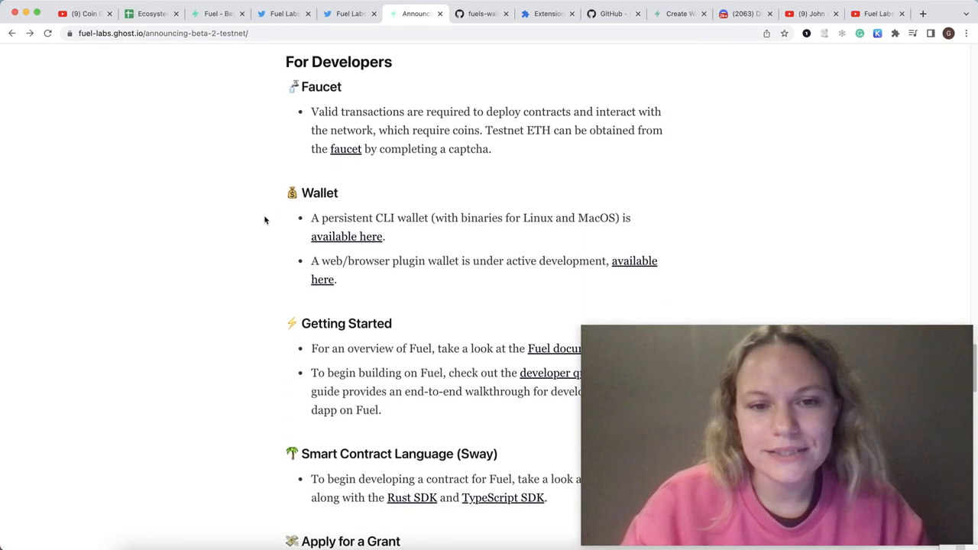
scroll(down, 3)
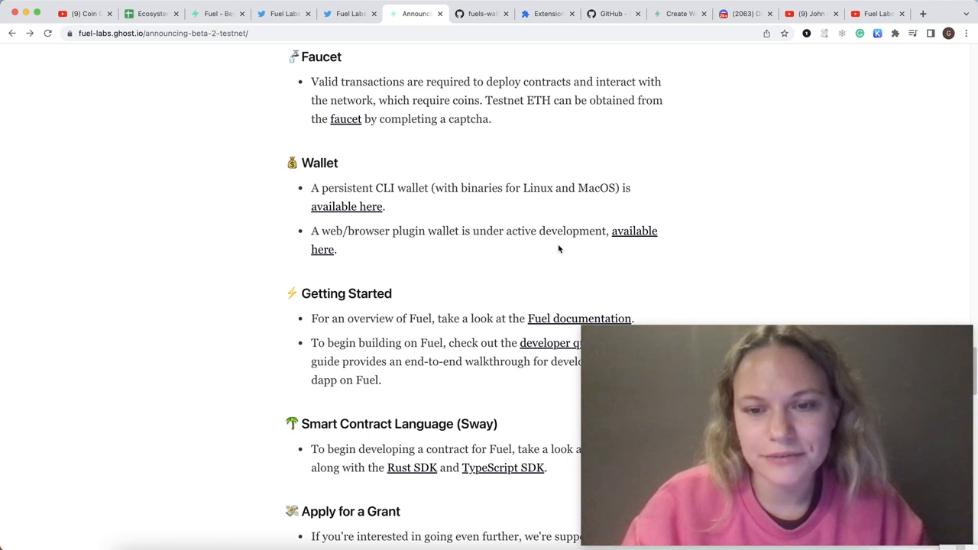
mouse_move(884, 79)
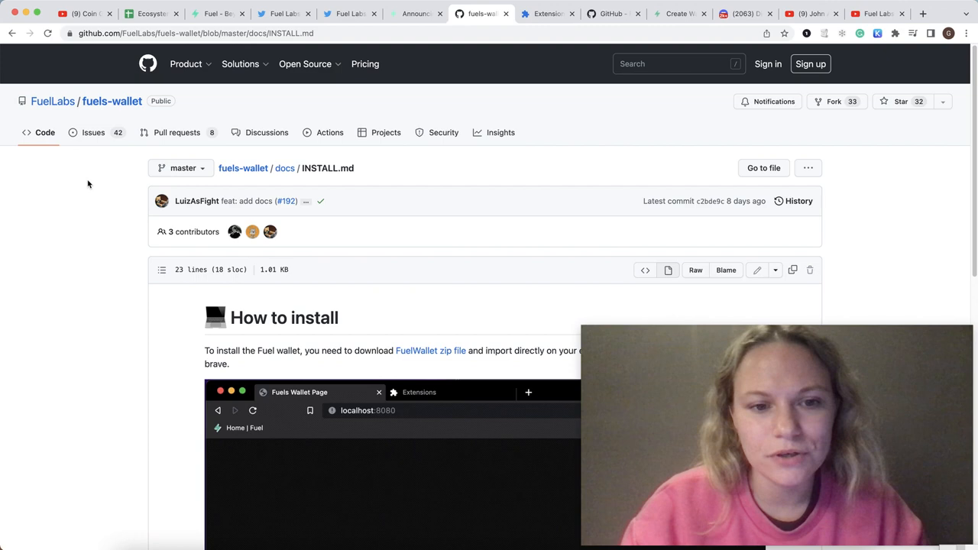
mouse_move(238, 317)
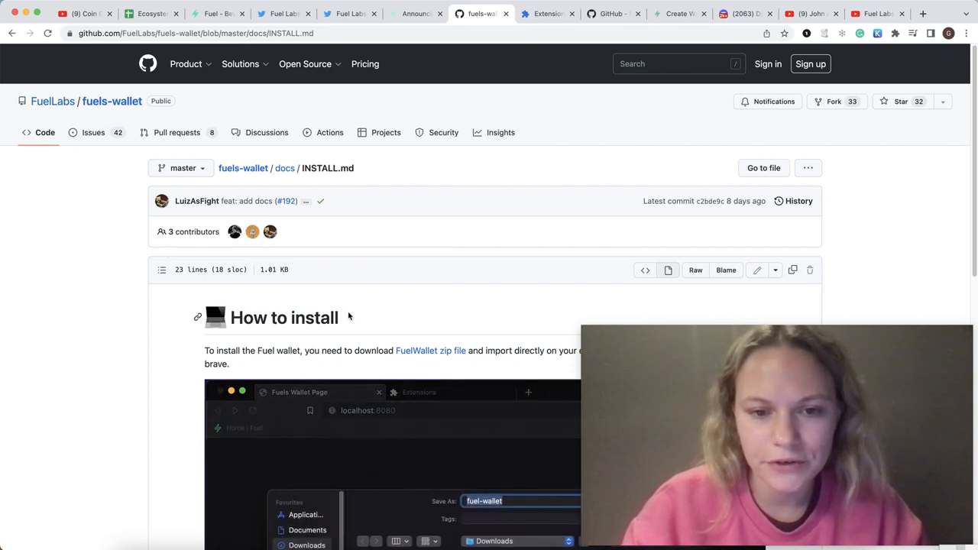
- Read the fuels-wallet INSTALL.md guide, then check Fuel Wallet 0.0.1 on the extensions page
scroll(down, 3)
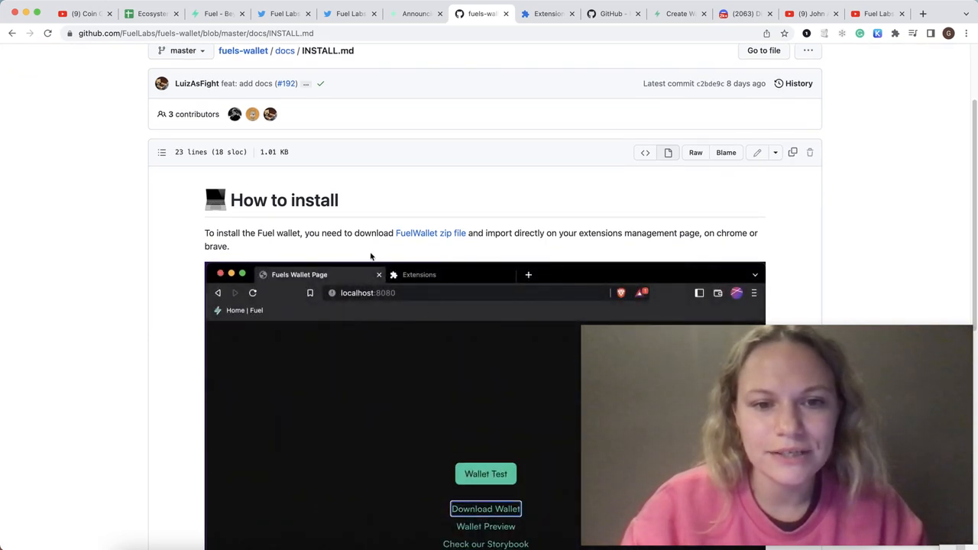
mouse_move(425, 250)
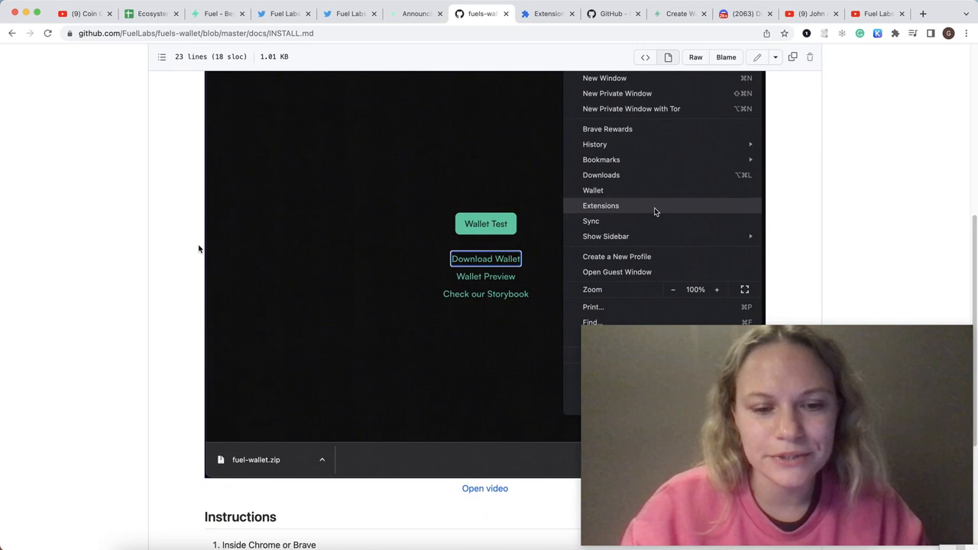
click(600, 205)
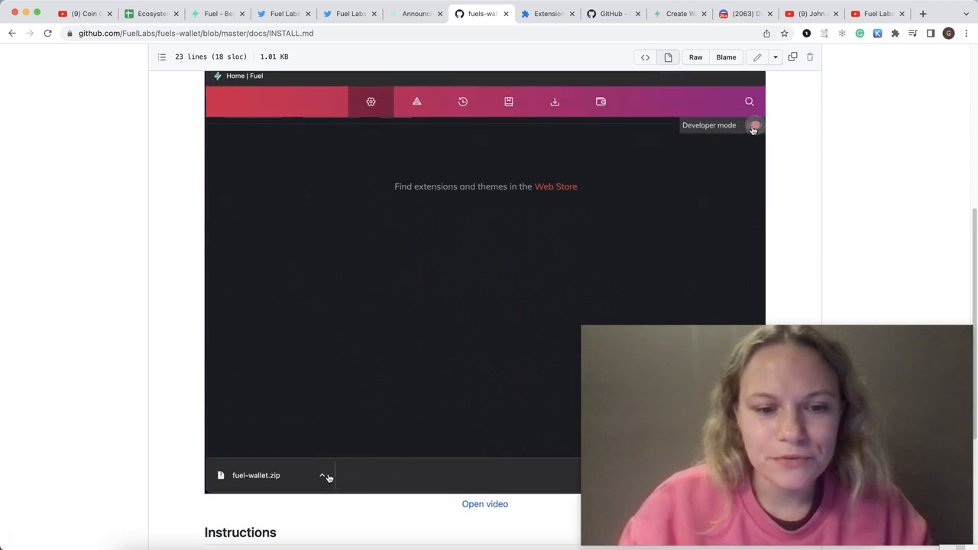
click(754, 125)
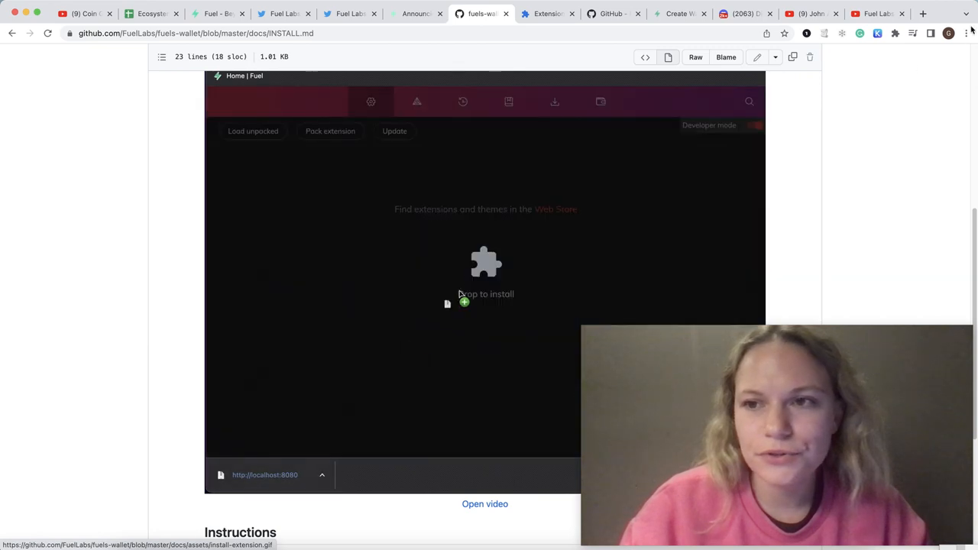
click(900, 33)
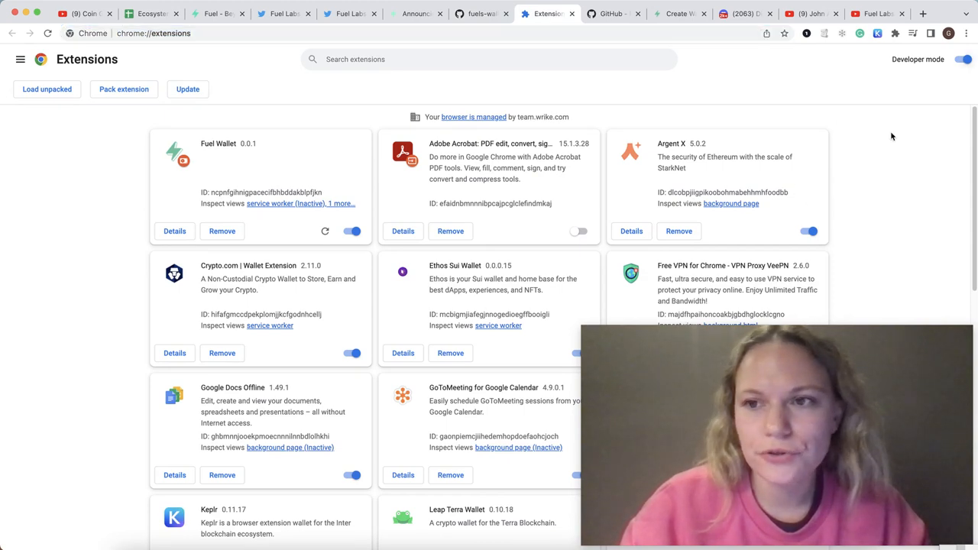
- Turn on Developer mode in chrome://extensions and browse the installed extension cards
click(964, 60)
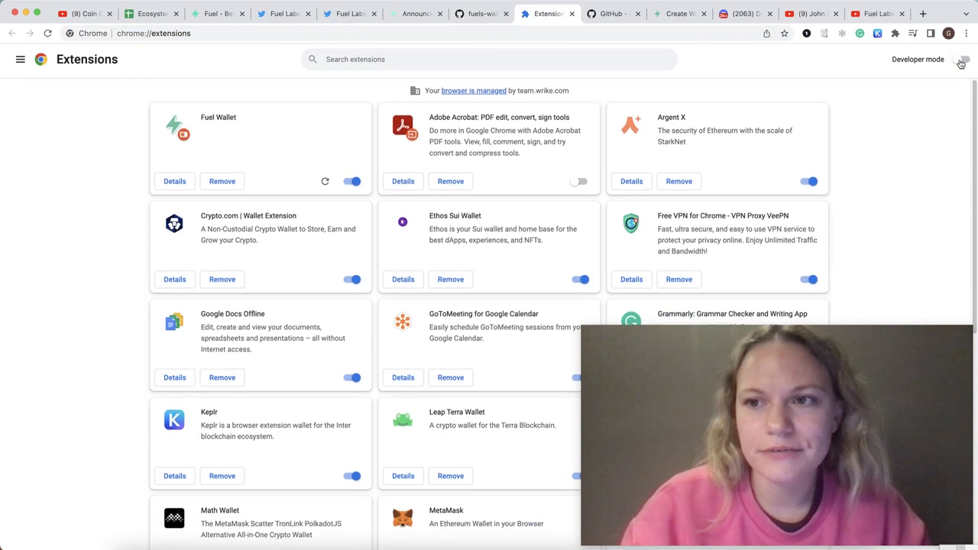
click(967, 60)
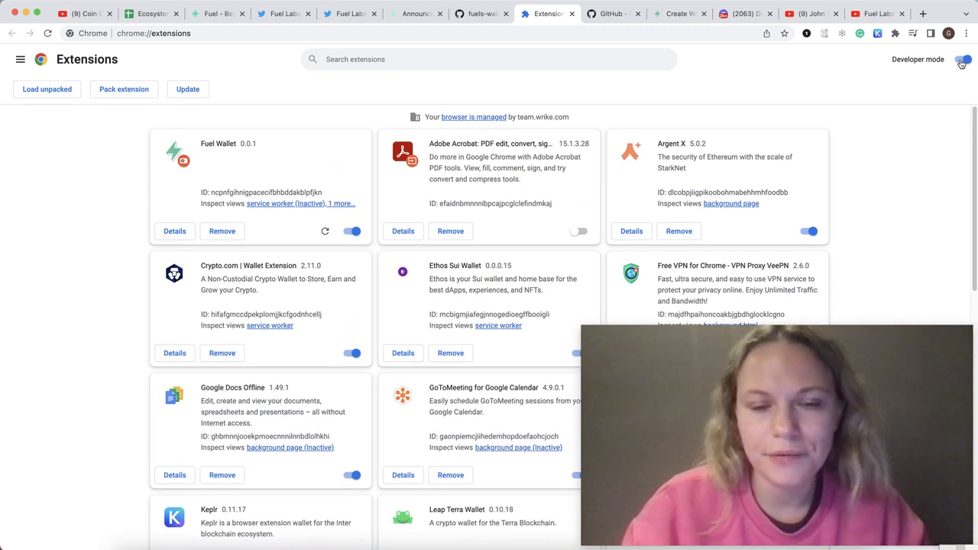
scroll(down, 3)
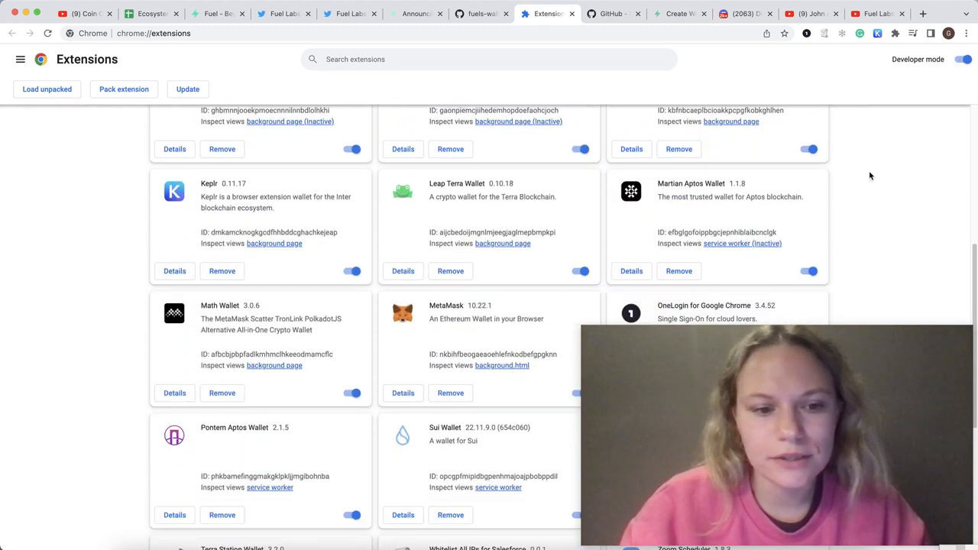
scroll(down, 3)
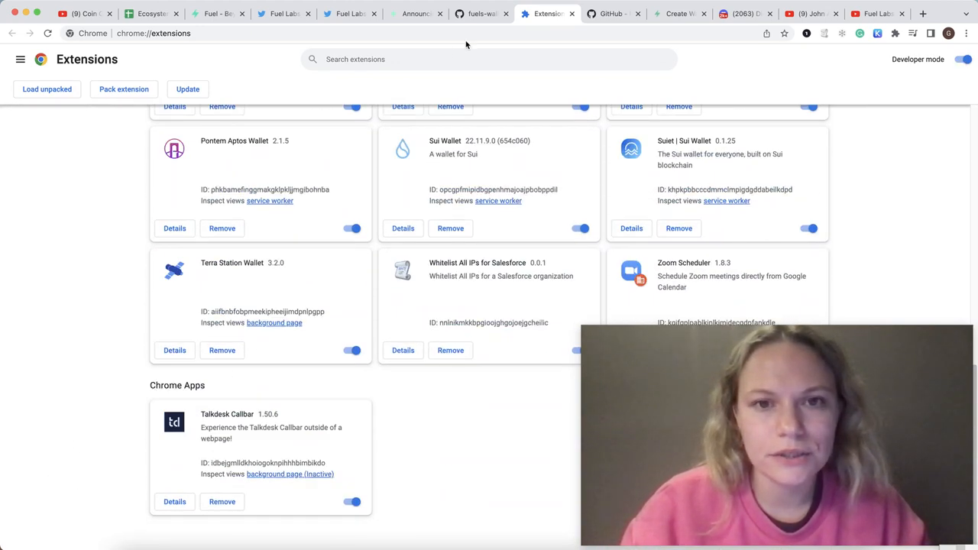
click(480, 14)
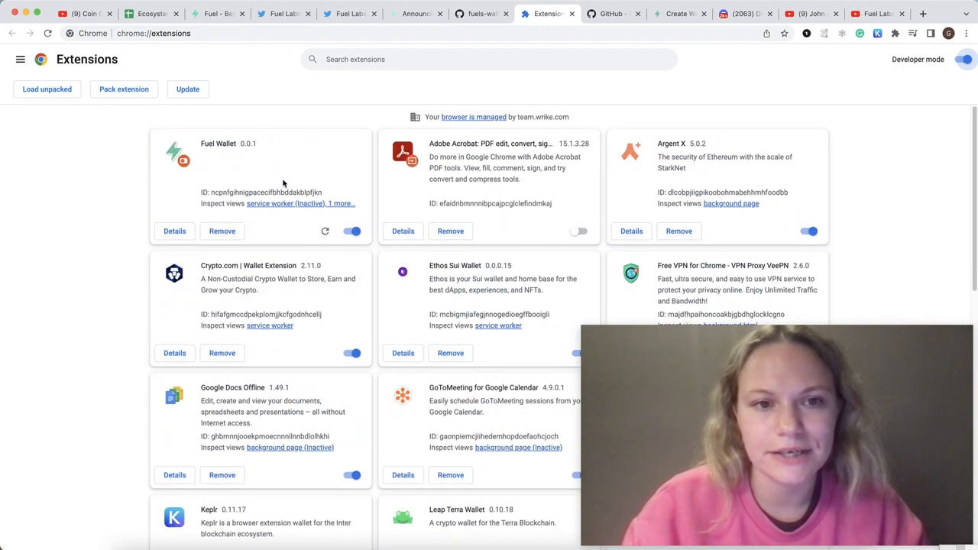
- Glance at the beta-2 announcement, then view the wallet-created page showing Account 1
click(419, 13)
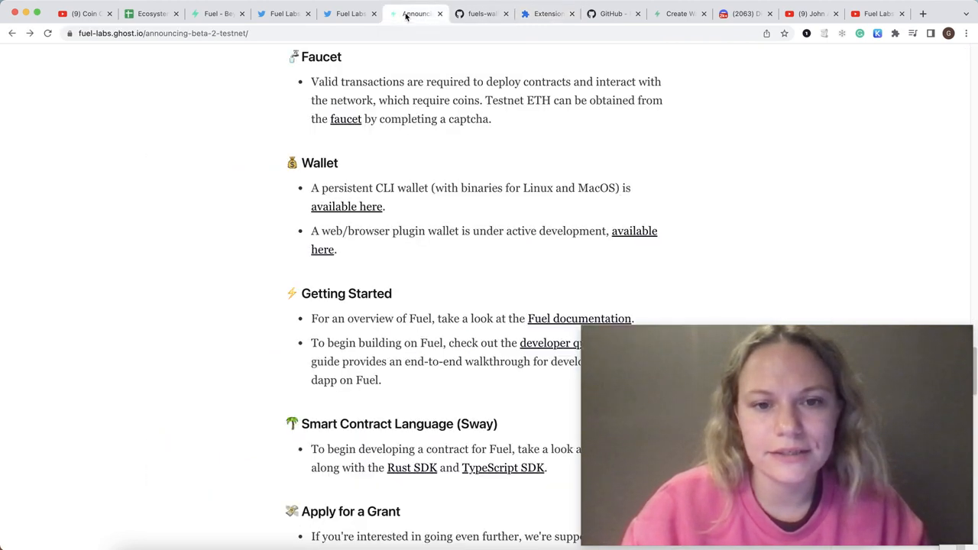
click(481, 14)
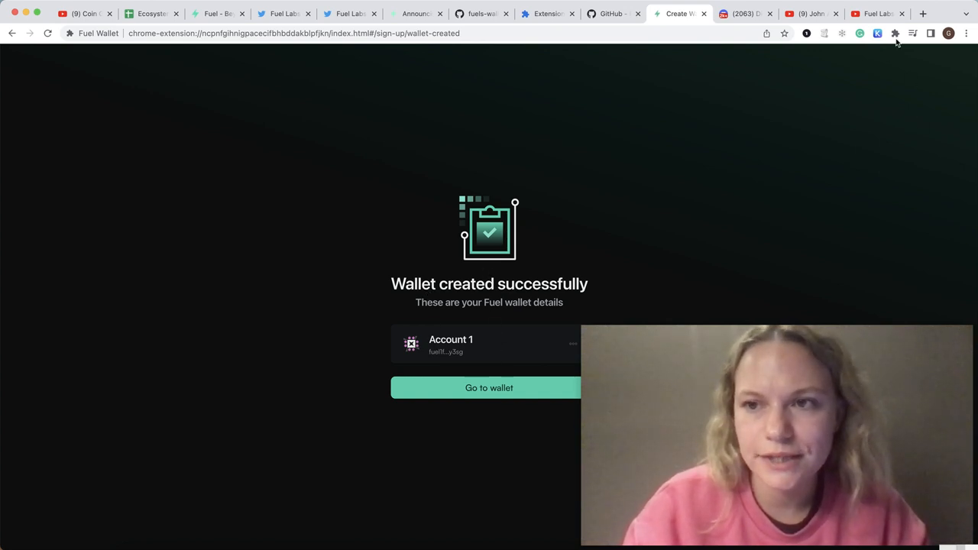
- Check the Fuel Wallet 5.0 ETH balance, then return to the announcement's faucet section
click(890, 35)
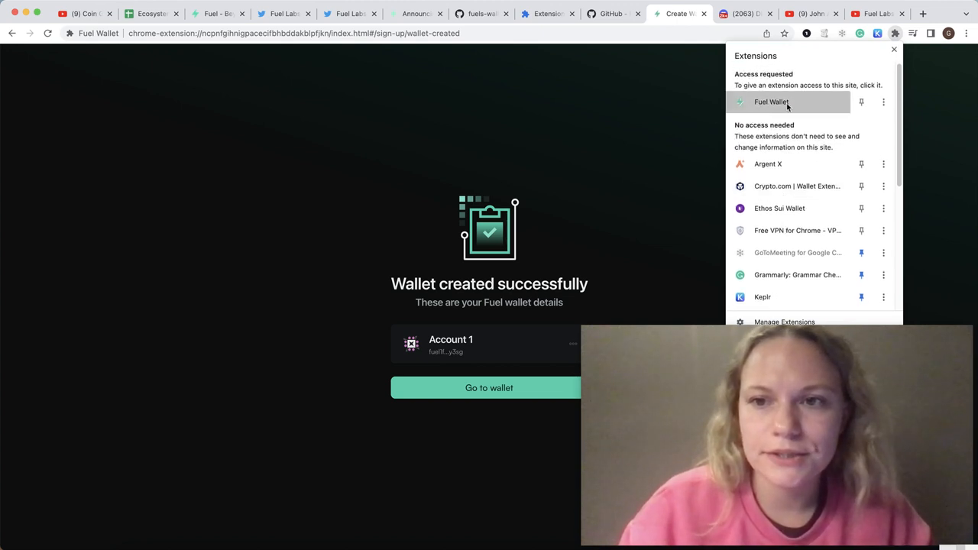
click(772, 102)
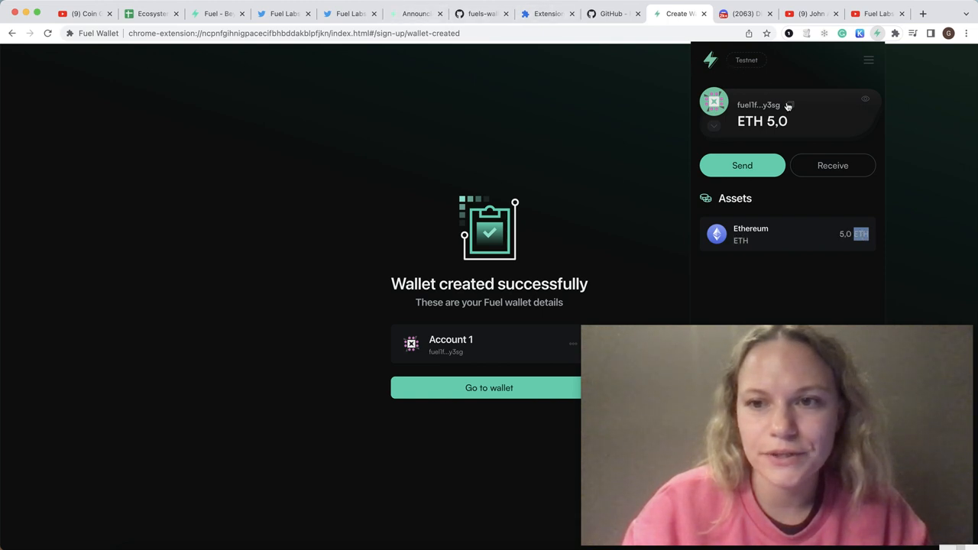
mouse_move(553, 112)
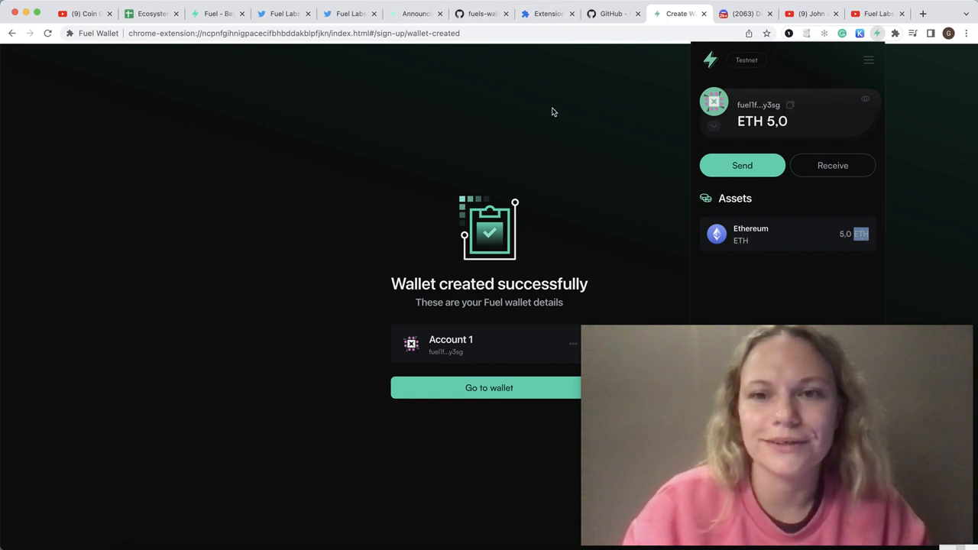
click(414, 14)
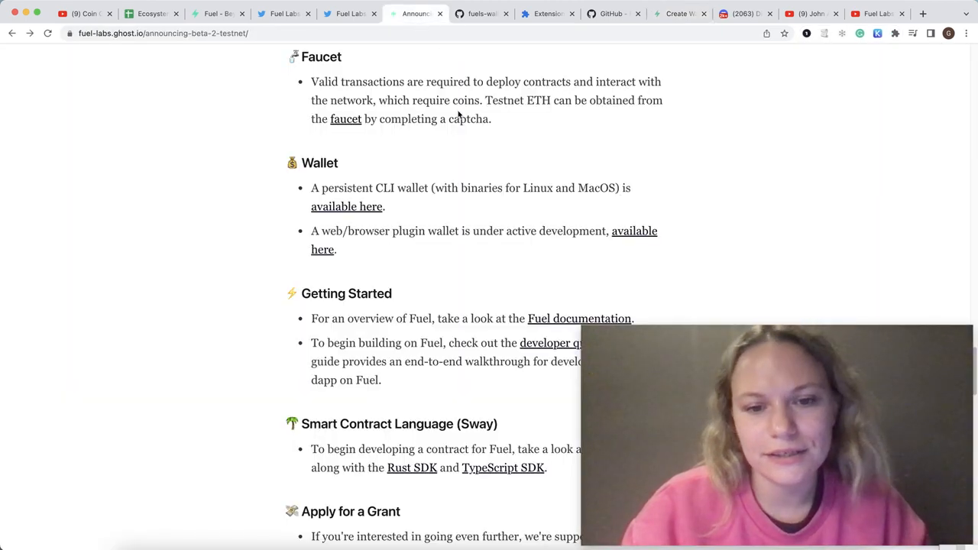
scroll(up, 3)
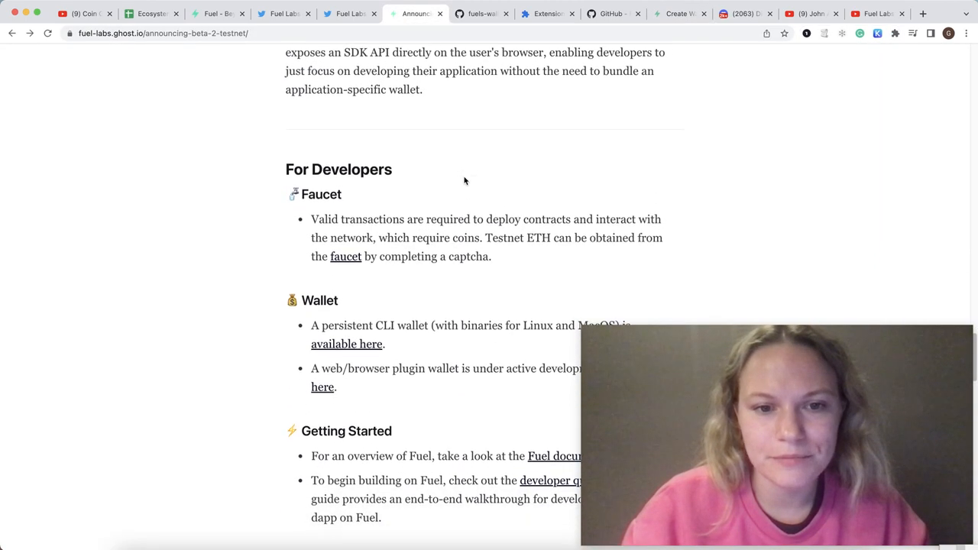
scroll(down, 3)
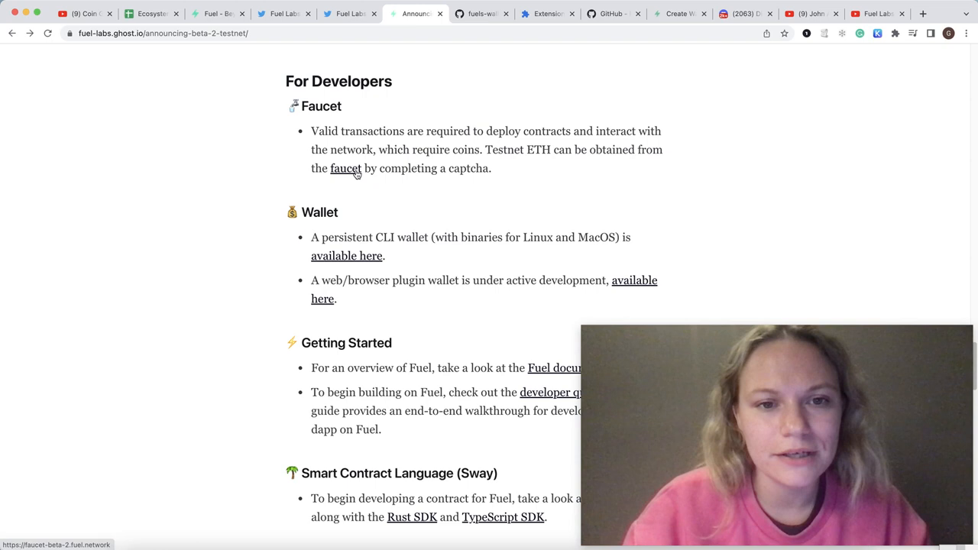
- Request test ether for the fuel1fuze… address from the beta-2 faucet and confirm a 10.0 ETH balance
click(344, 168)
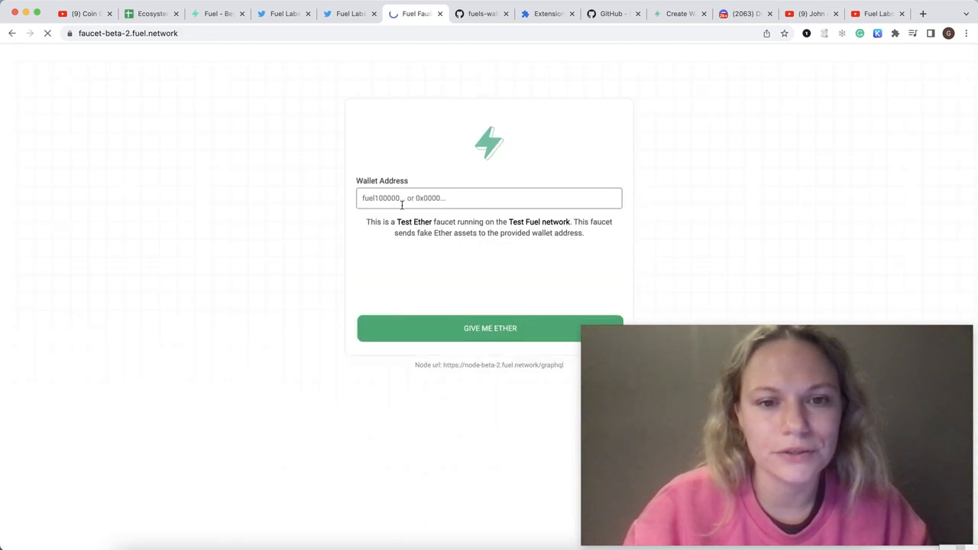
text(fuel1fuzeappjwtnj0clkhnhuqesskcvew4f6cfar7gxd9p6sqskmn7mqxry3sg)
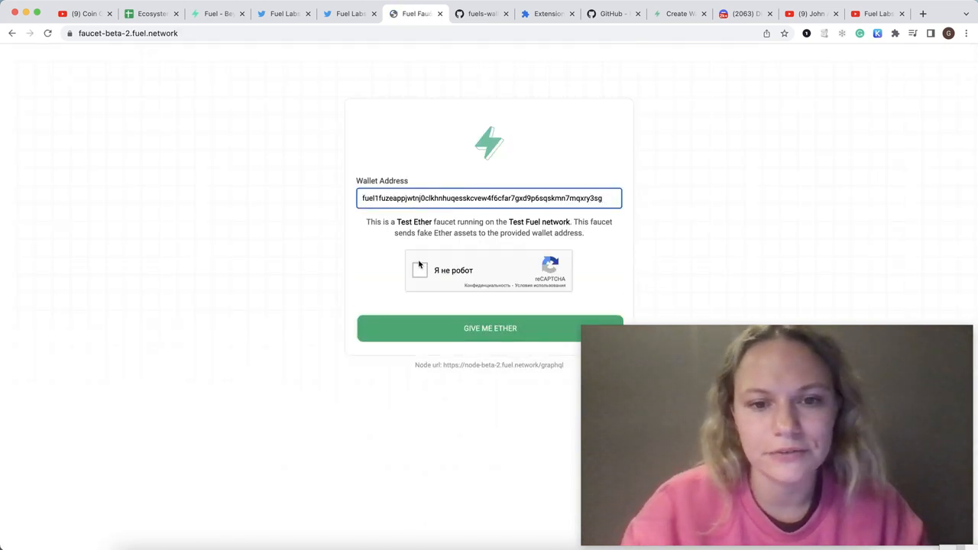
click(420, 270)
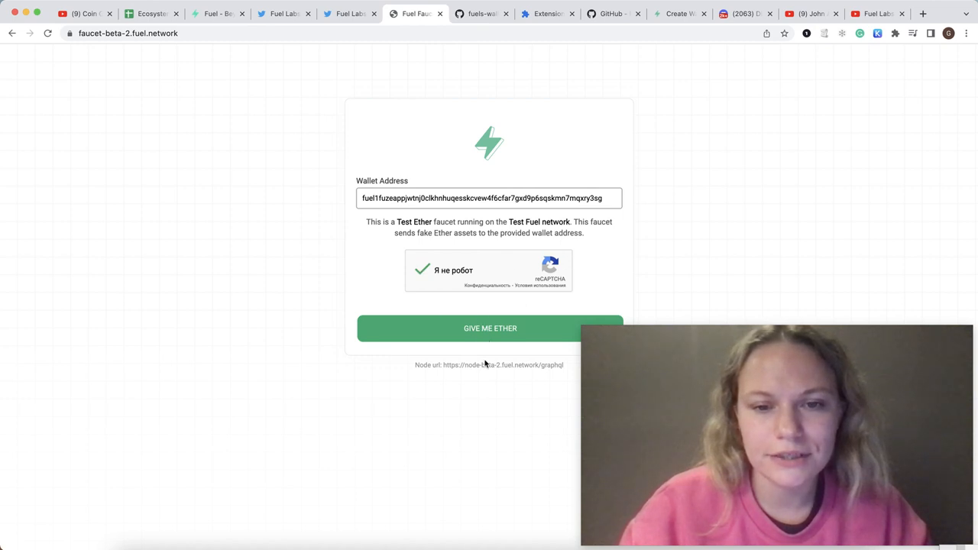
click(489, 329)
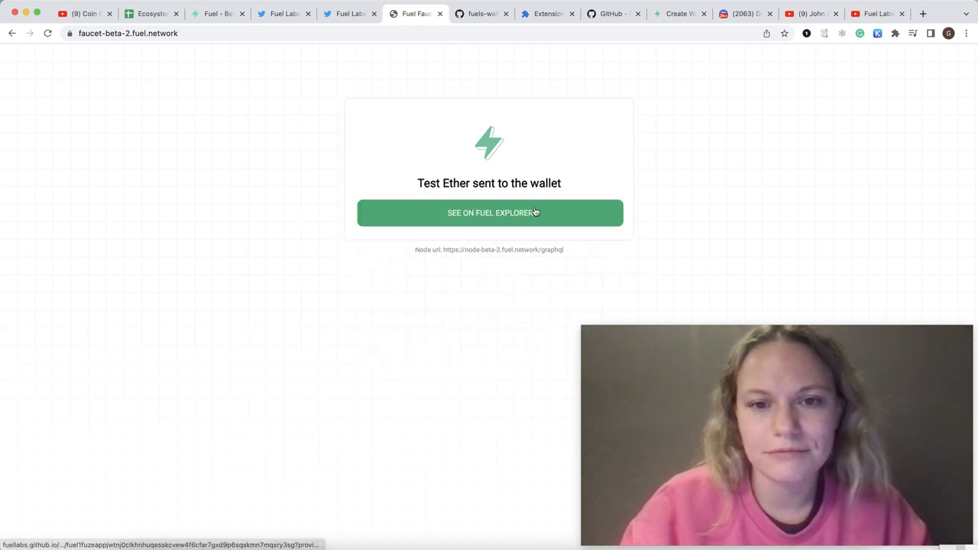
click(895, 32)
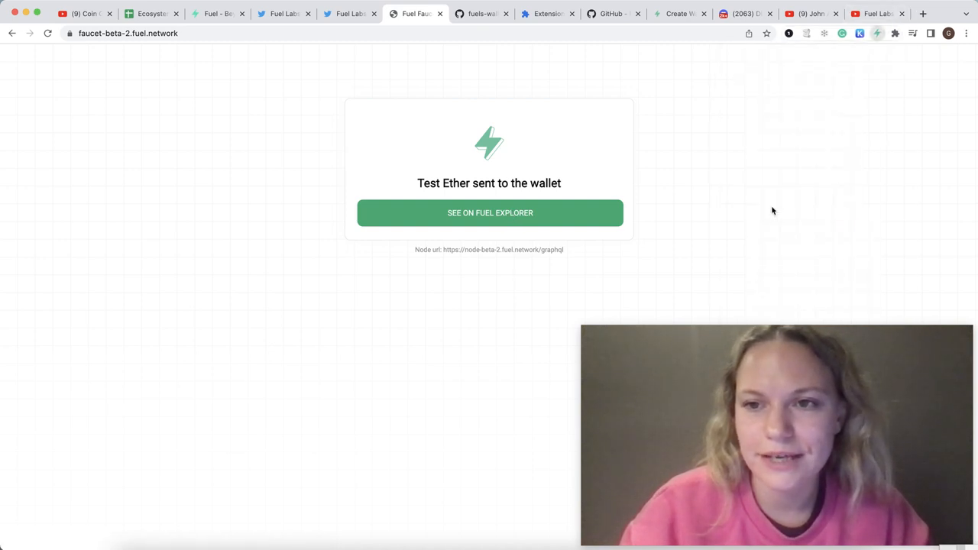
click(873, 33)
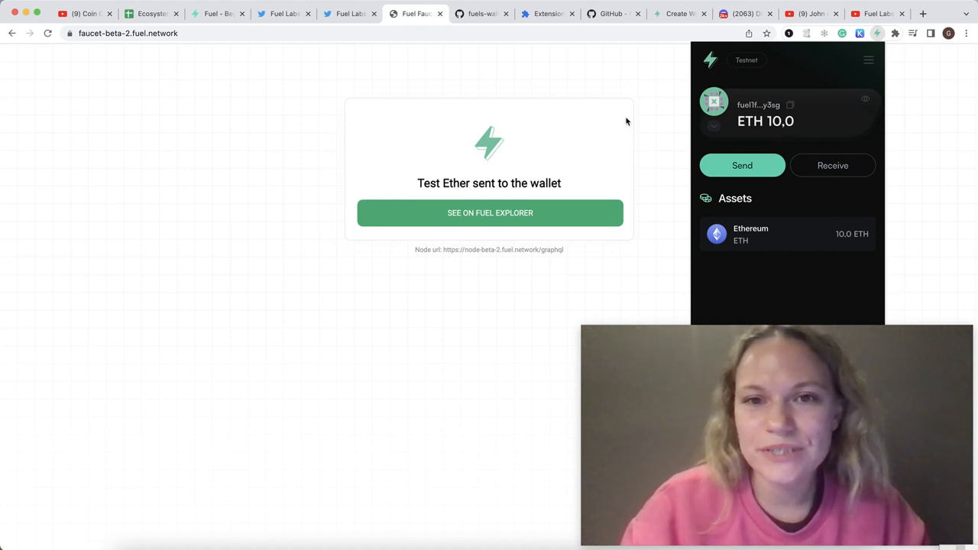
- Move from the fuels-wallet page to awesome-fuel and scroll to Projects Building on Fuel
click(480, 14)
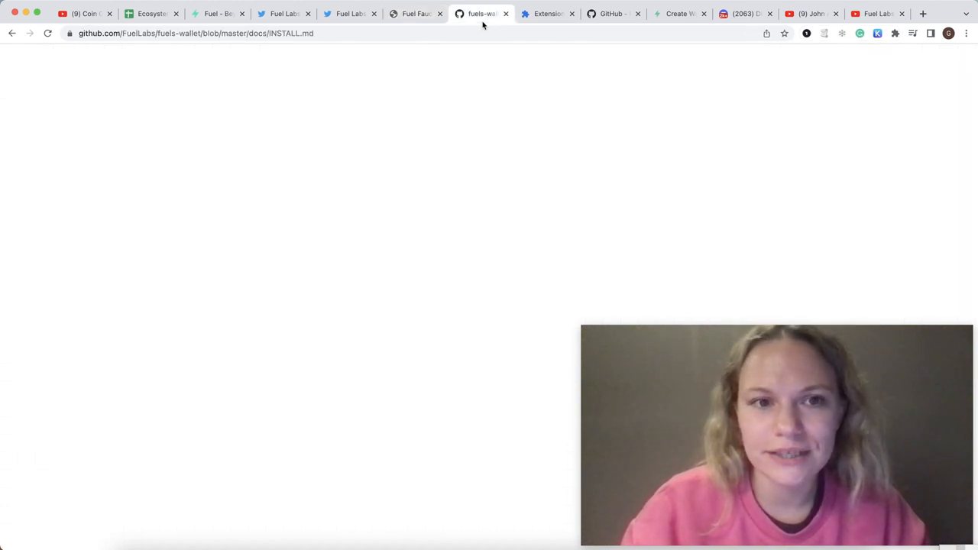
click(612, 13)
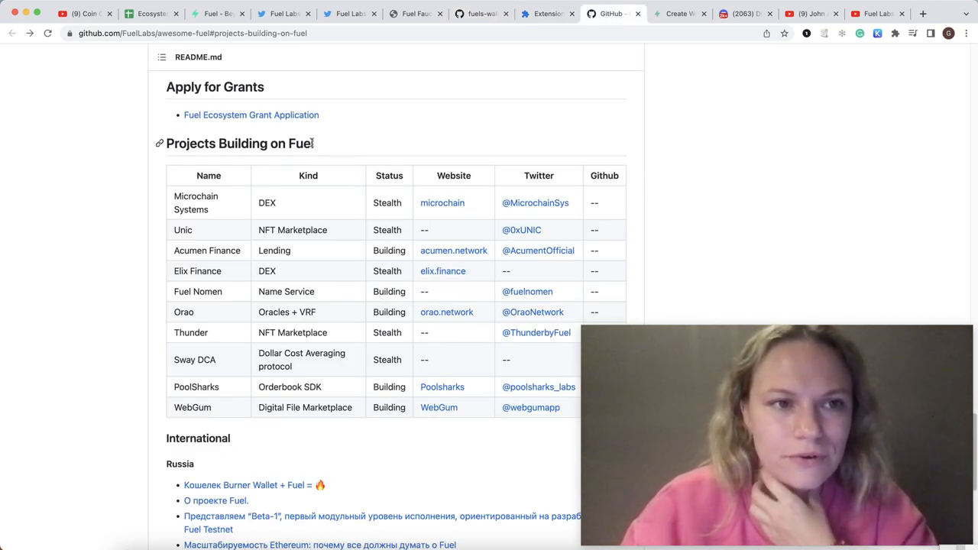
scroll(down, 3)
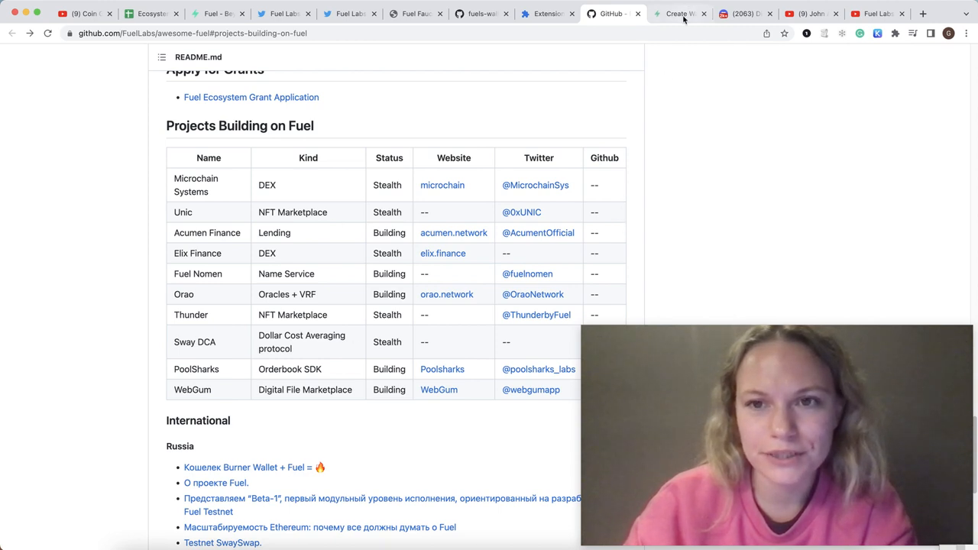
- Revisit the wallet confirmation and Fuel Labs' Twitter profile, then return to John Adler's podcast
click(678, 13)
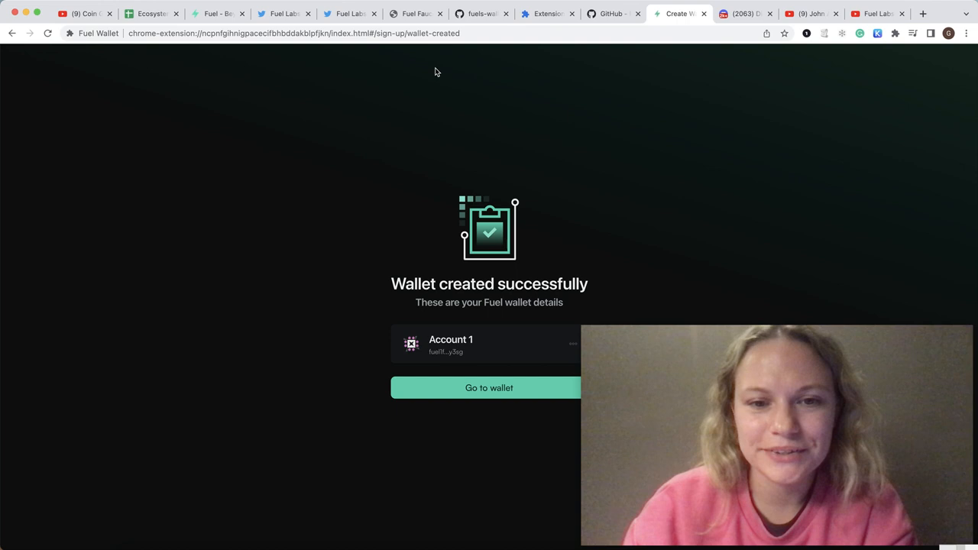
mouse_move(388, 51)
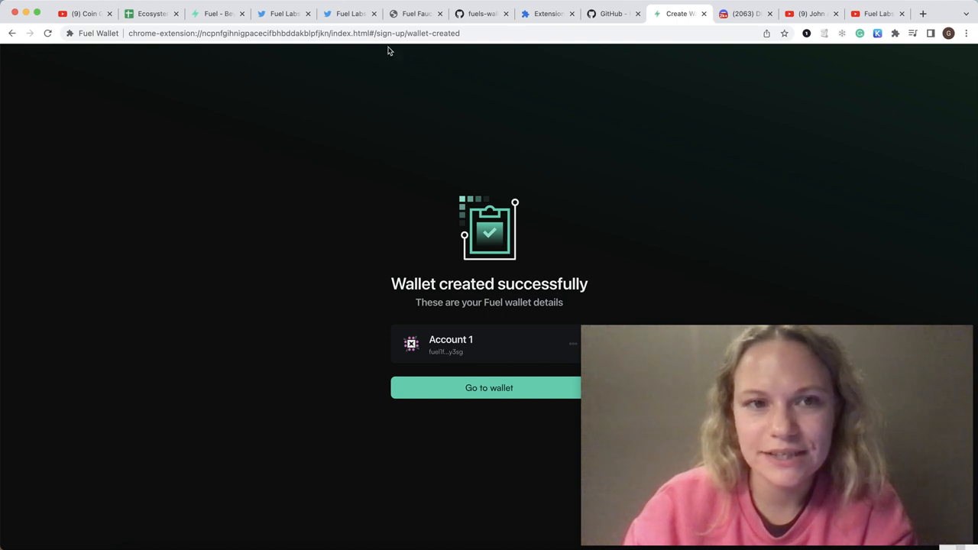
click(284, 14)
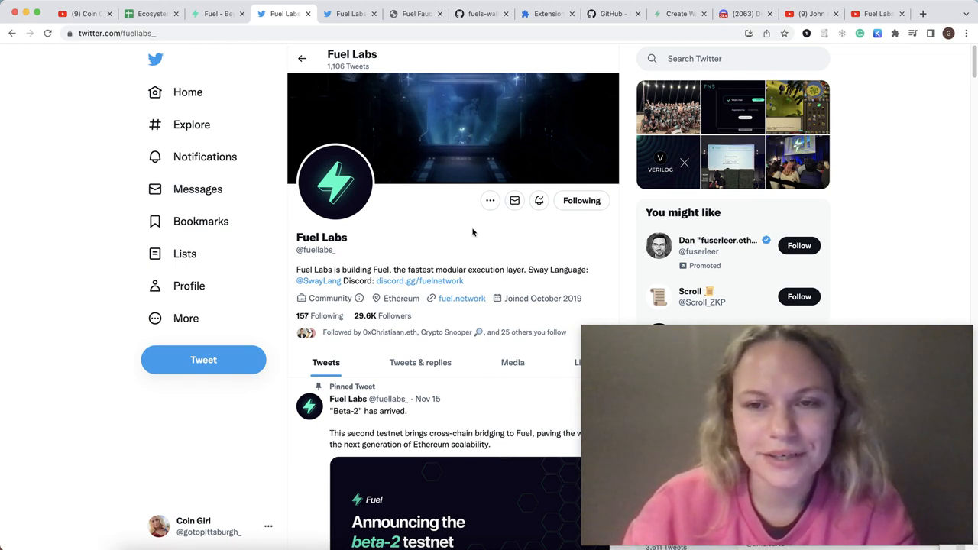
scroll(down, 3)
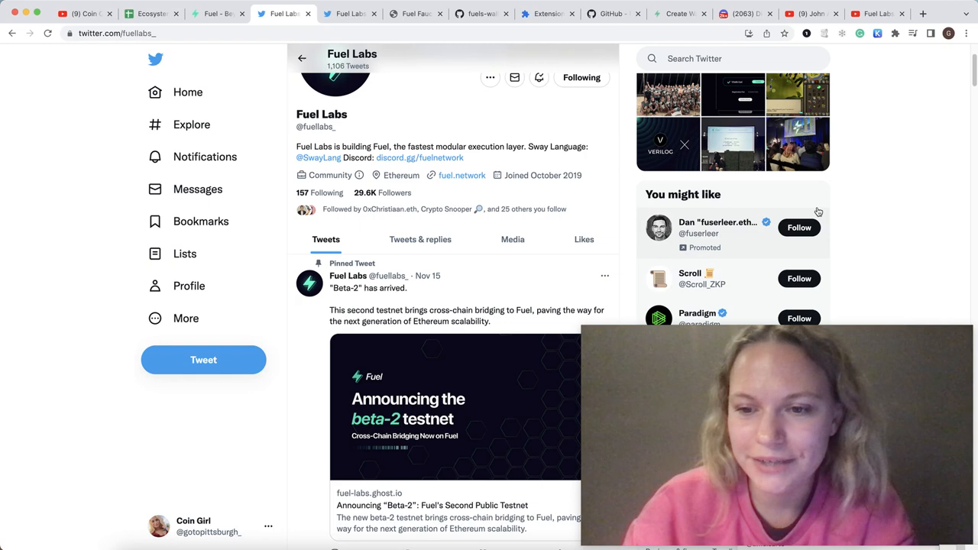
click(803, 13)
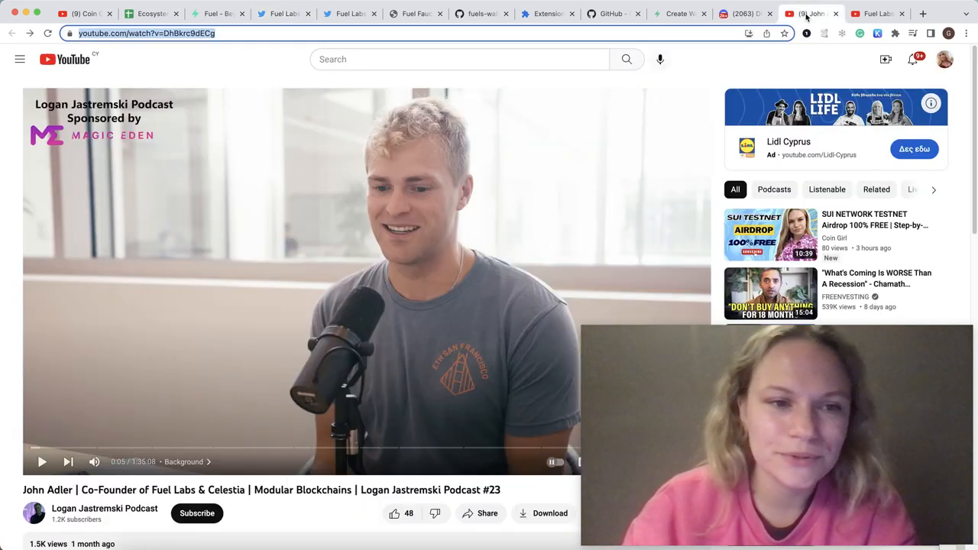